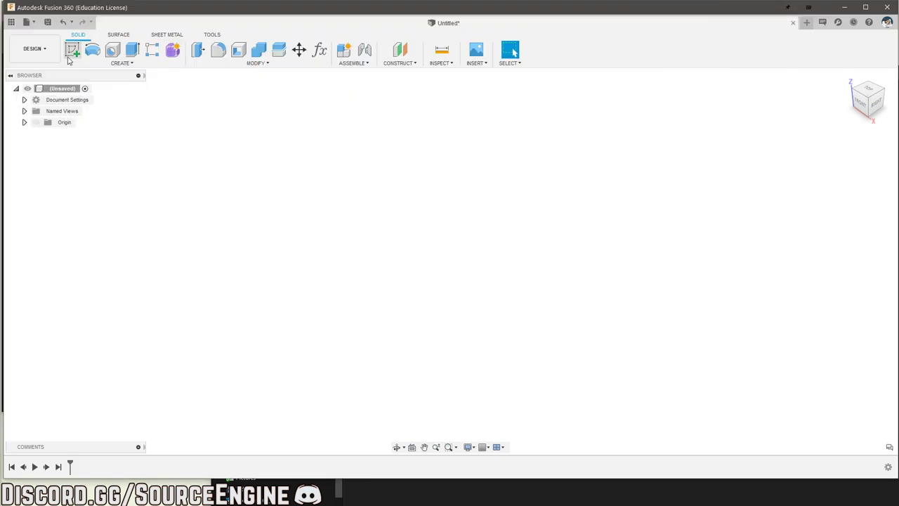
Start a front-plane sketch with text 'DOUGH' at height 25 in Impact font.
{"action": "left_click", "coordinate": [72, 50]}
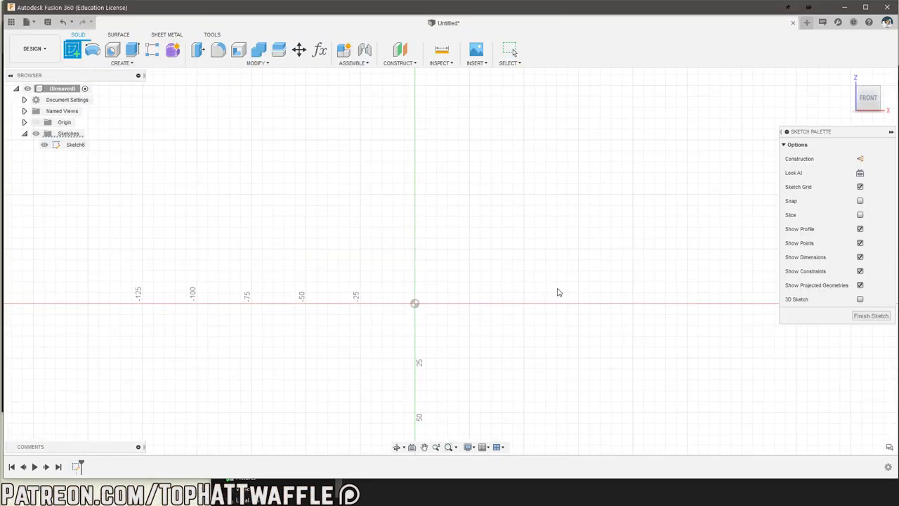
{"action": "type", "text": "texx"}
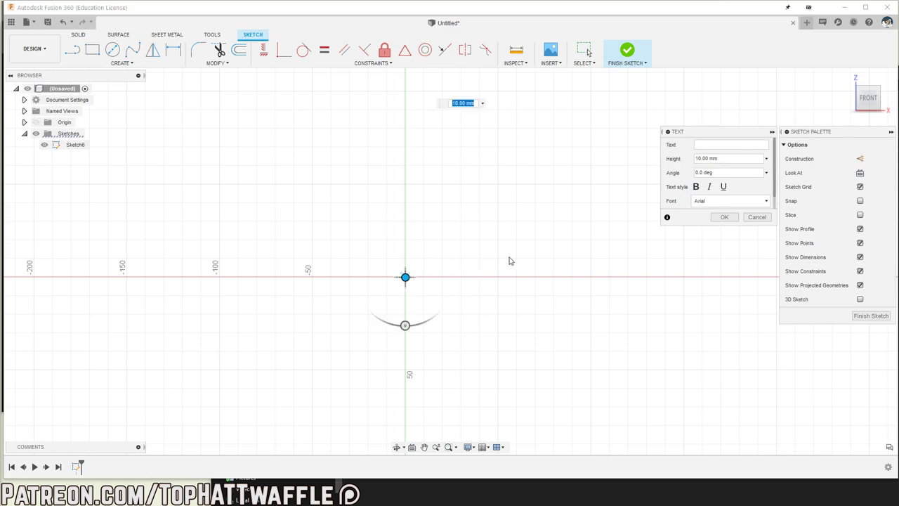
{"action": "left_click", "coordinate": [731, 145]}
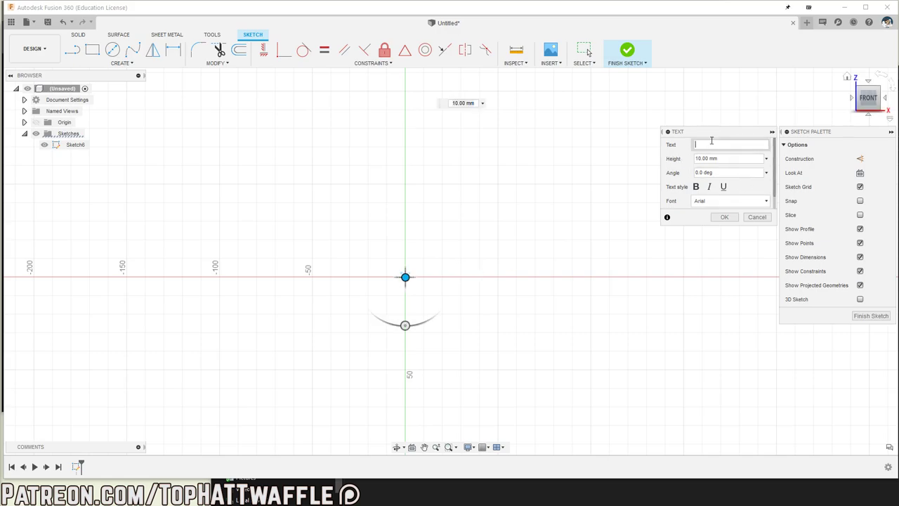
{"action": "type", "text": "DOUGH"}
{"action": "left_click", "coordinate": [732, 158]}
{"action": "type", "text": "25"}
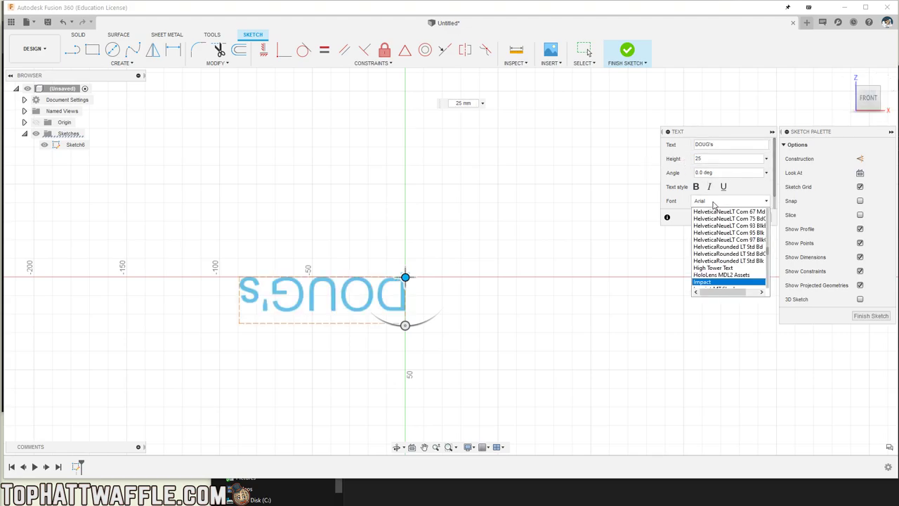
{"action": "left_click", "coordinate": [704, 282]}
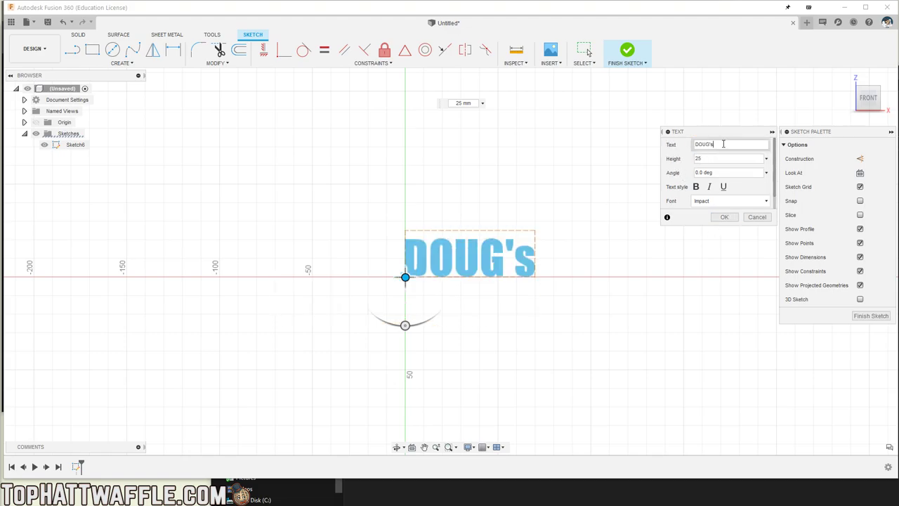
Correct the text to DOUG'S, edit a second copy to read DESK, and finish the sketch.
{"action": "left_click", "coordinate": [725, 216]}
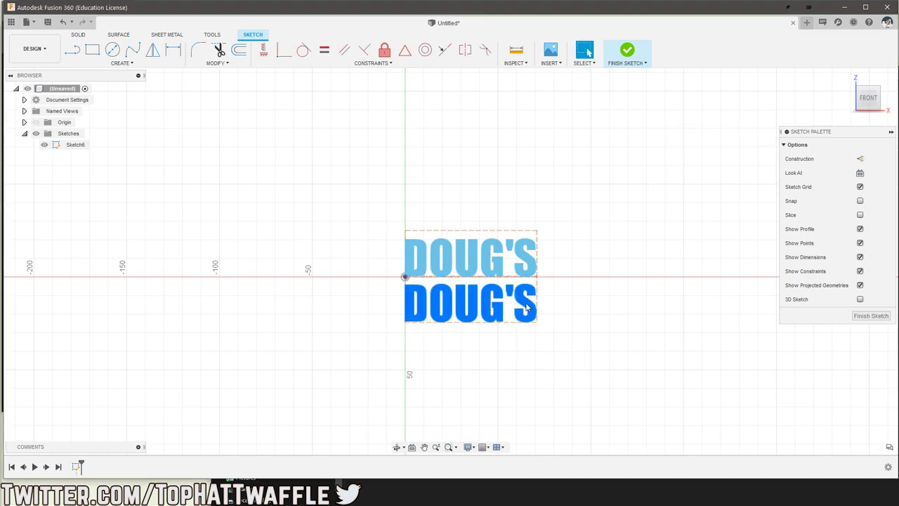
{"action": "double_click", "coordinate": [469, 301]}
{"action": "type", "text": "DESK"}
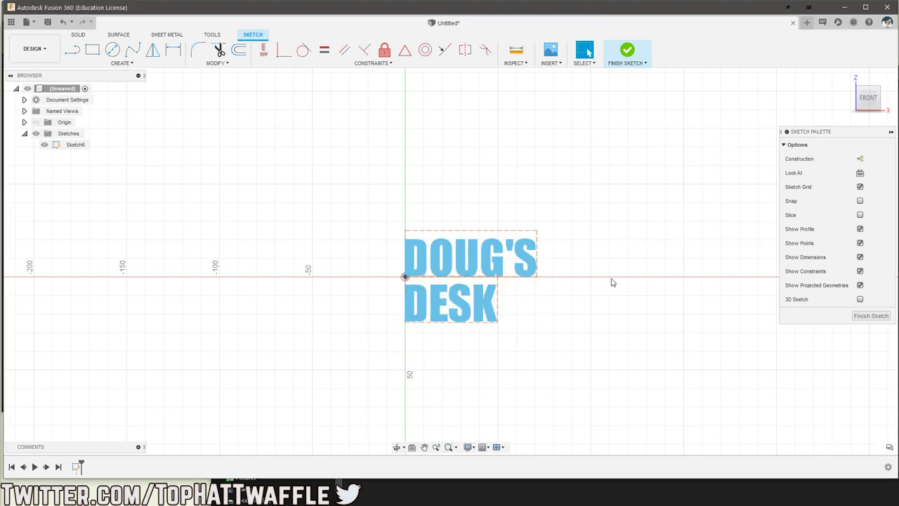
{"action": "left_click", "coordinate": [626, 54]}
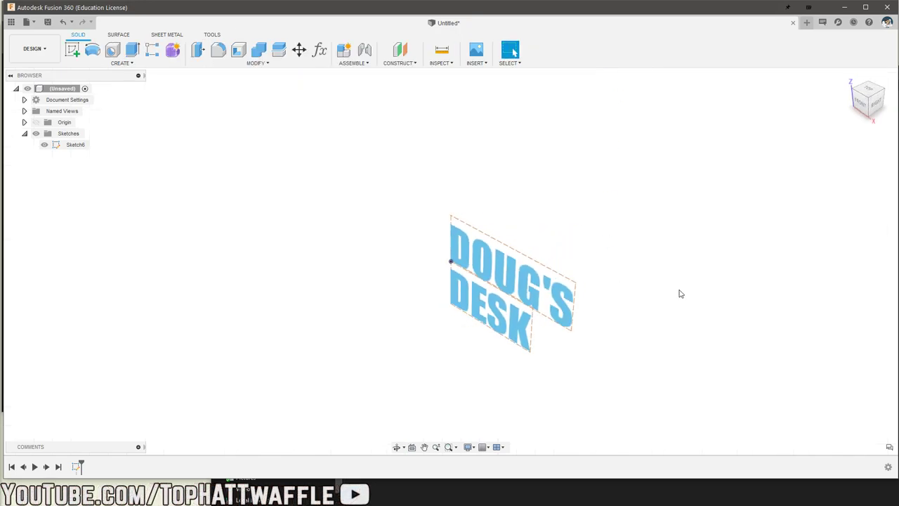
{"action": "left_click", "coordinate": [132, 50]}
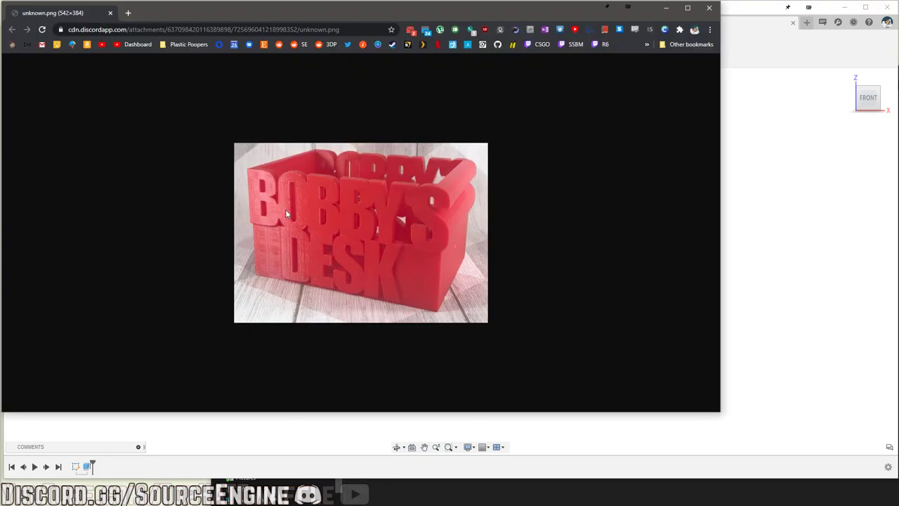
{"action": "mouse_move", "coordinate": [306, 208]}
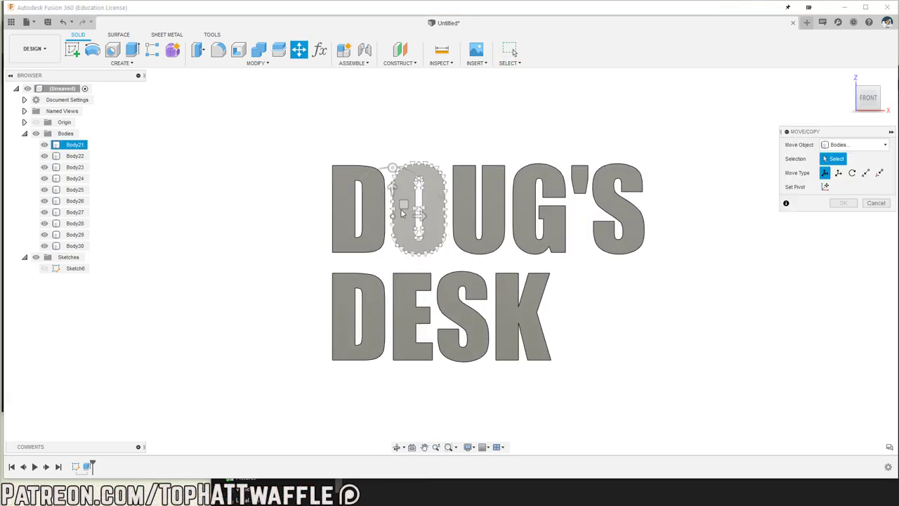
Slide the O and apostrophe closer, then move the DESK word into place so both words overlap.
{"action": "left_click_drag", "start_coordinate": [392, 213], "coordinate": [436, 208]}
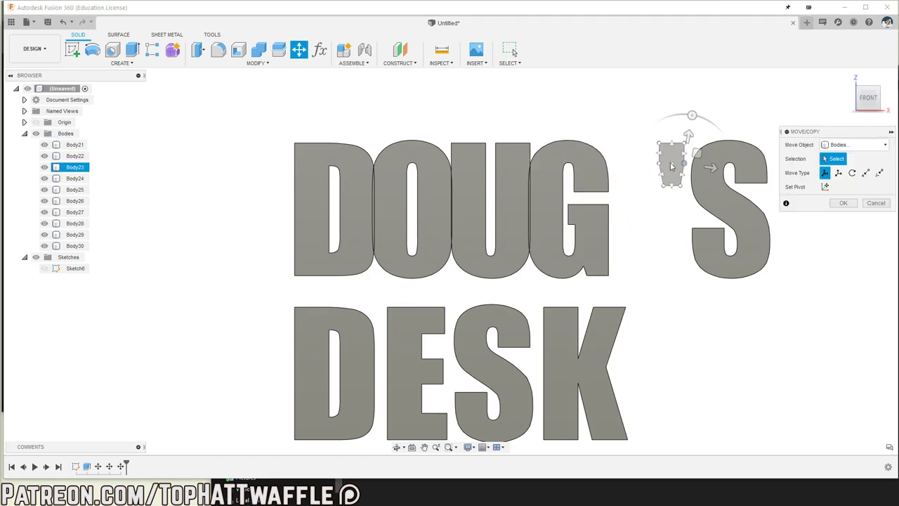
{"action": "left_click_drag", "start_coordinate": [709, 168], "coordinate": [633, 164]}
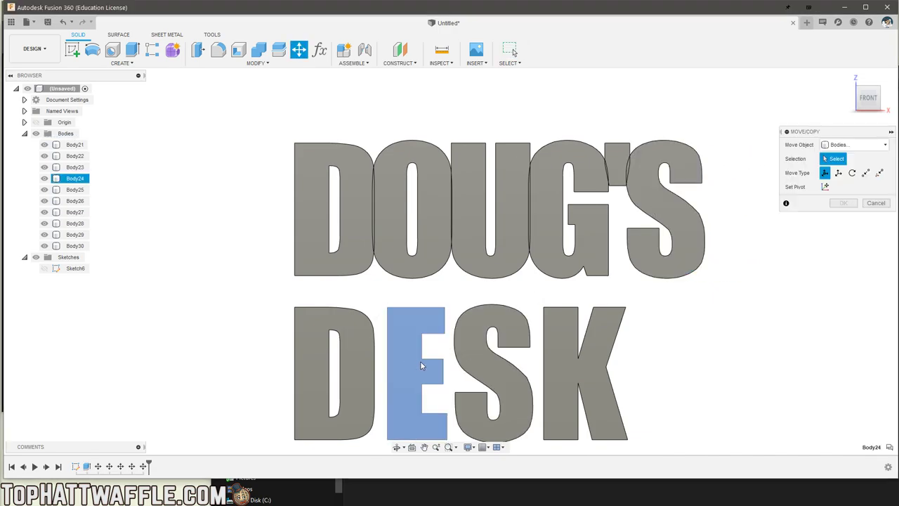
{"action": "left_click", "coordinate": [492, 373]}
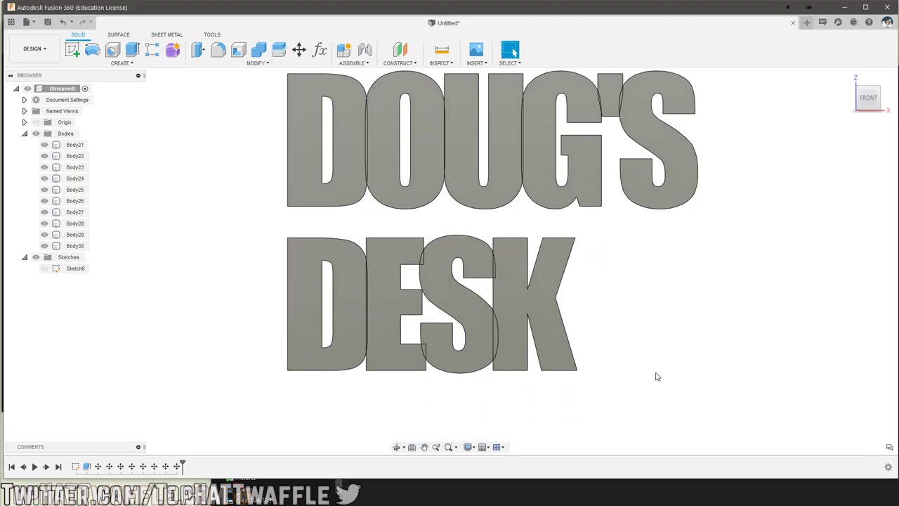
{"action": "left_click", "coordinate": [298, 50]}
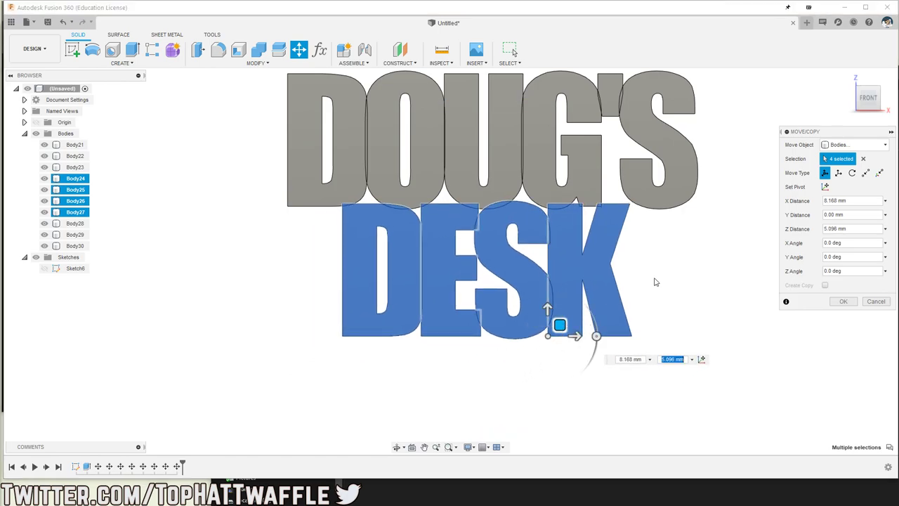
{"action": "left_click_drag", "start_coordinate": [560, 325], "coordinate": [555, 389]}
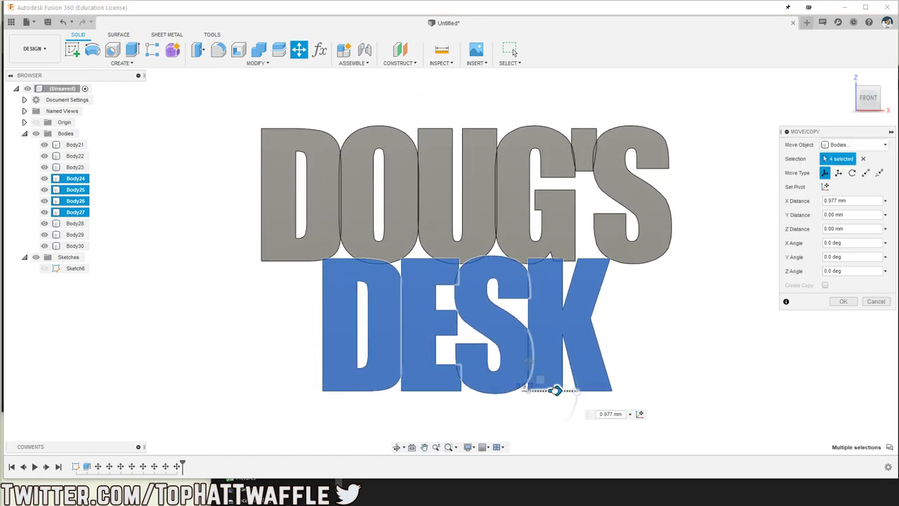
{"action": "left_click_drag", "start_coordinate": [555, 390], "coordinate": [531, 362]}
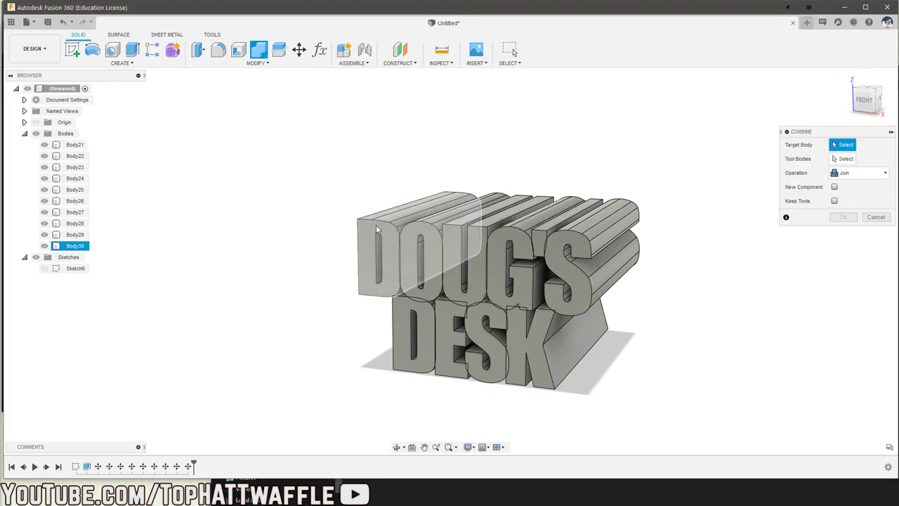
Join the other nine letter bodies into the D as one solid.
{"action": "left_click", "coordinate": [415, 246]}
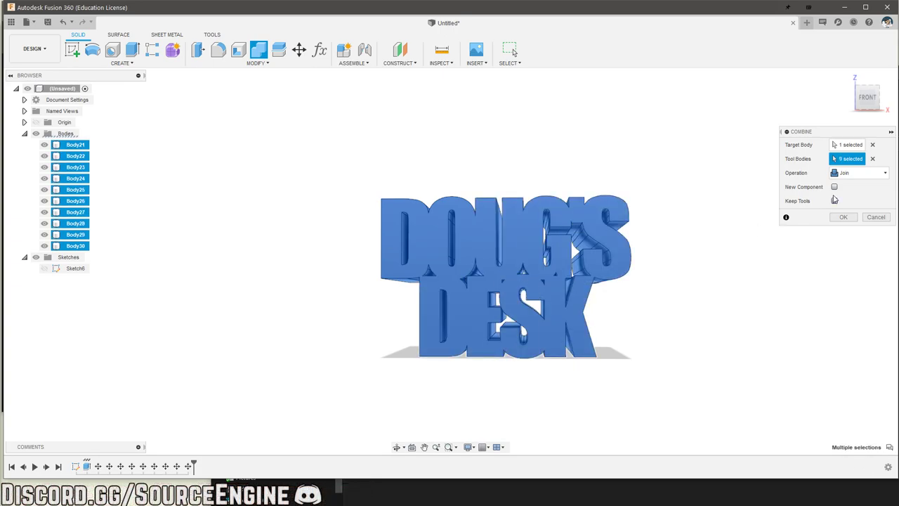
{"action": "left_click", "coordinate": [843, 217]}
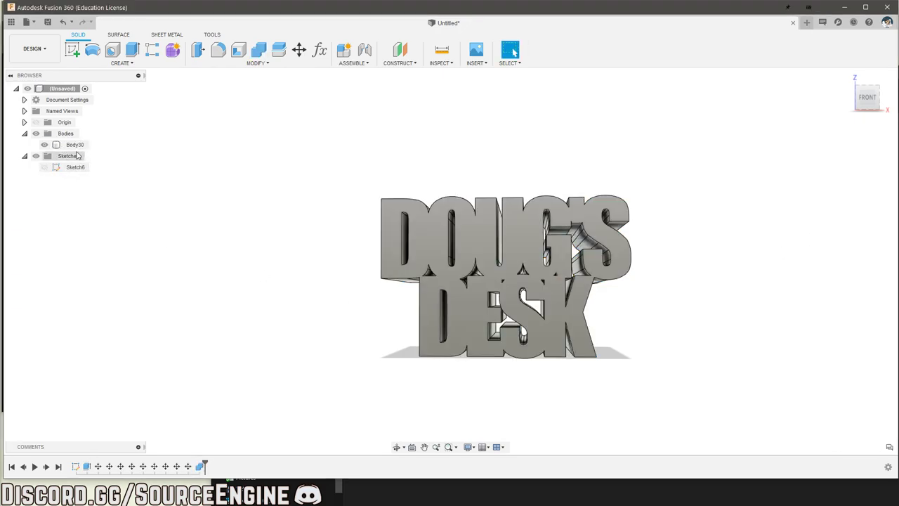
Switch to Chrome to view the red BOBBY'S DESK caddy reference photo.
{"action": "left_click", "coordinate": [75, 145]}
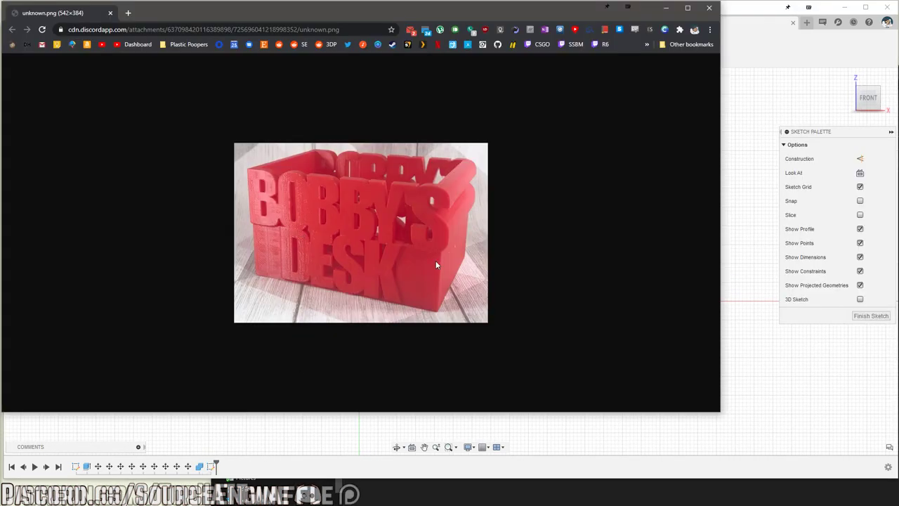
{"action": "mouse_move", "coordinate": [439, 270]}
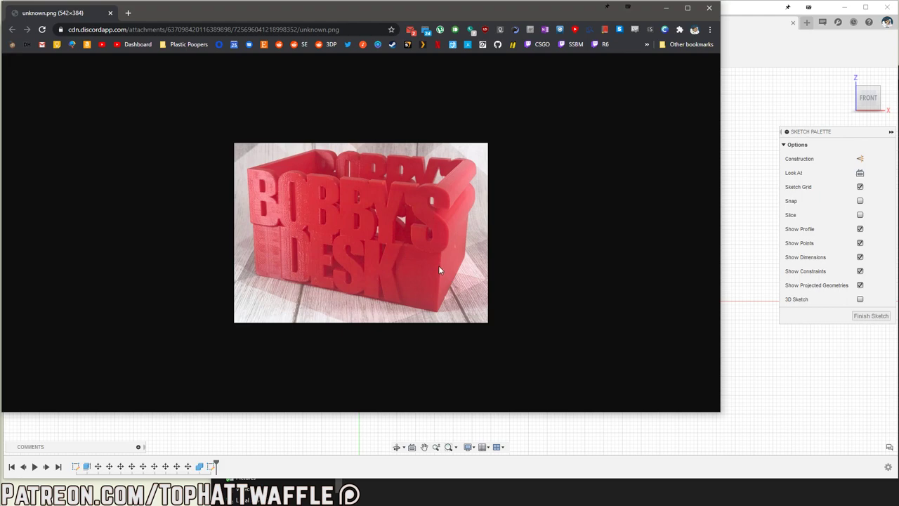
{"action": "mouse_move", "coordinate": [729, 42]}
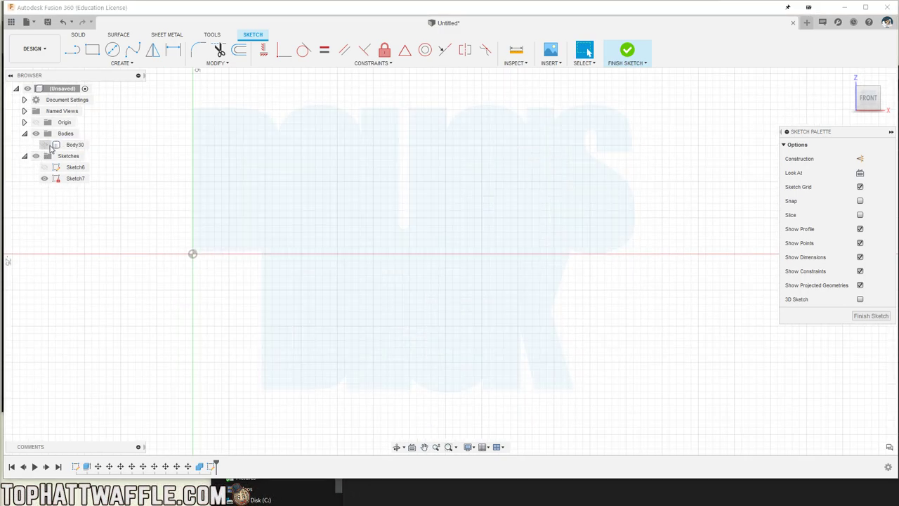
Unhide the joined letter body and draw a rectangle over the DESK row down to the letter bottoms.
{"action": "left_click", "coordinate": [74, 145]}
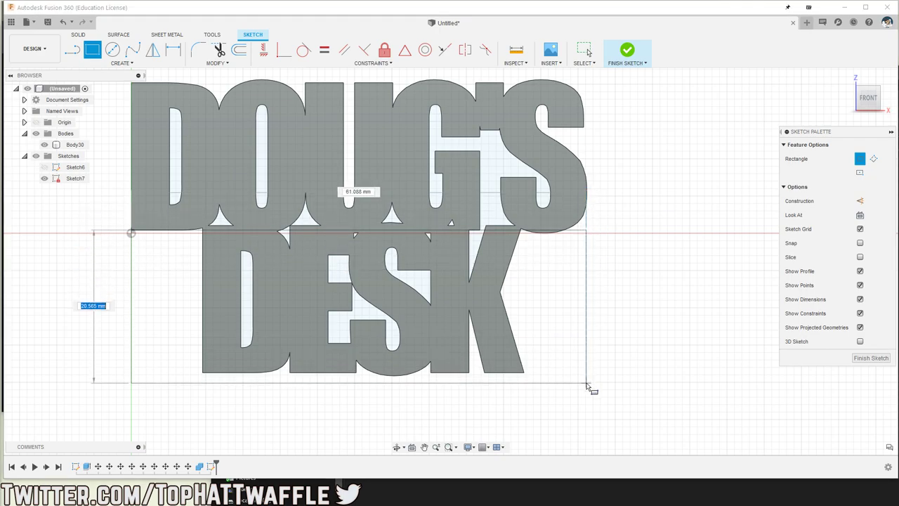
{"action": "left_click_drag", "start_coordinate": [590, 389], "coordinate": [587, 373]}
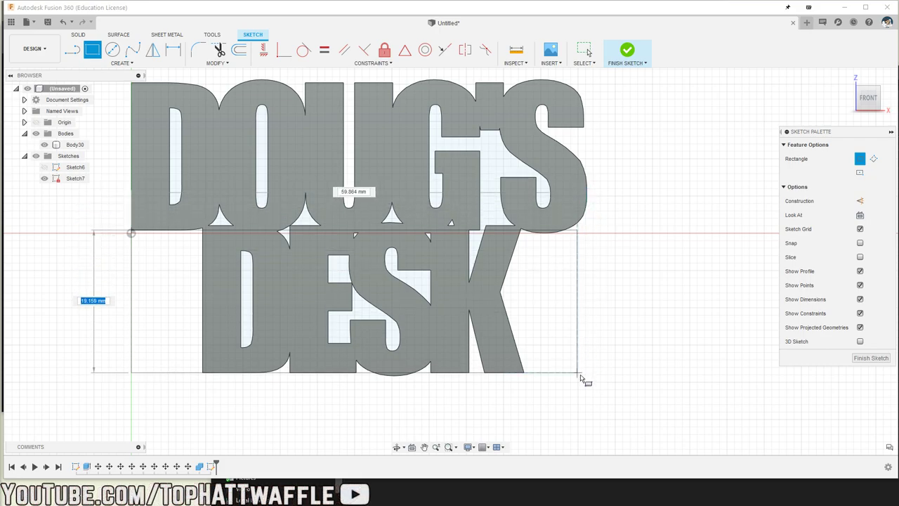
{"action": "left_click_drag", "start_coordinate": [583, 379], "coordinate": [593, 382]}
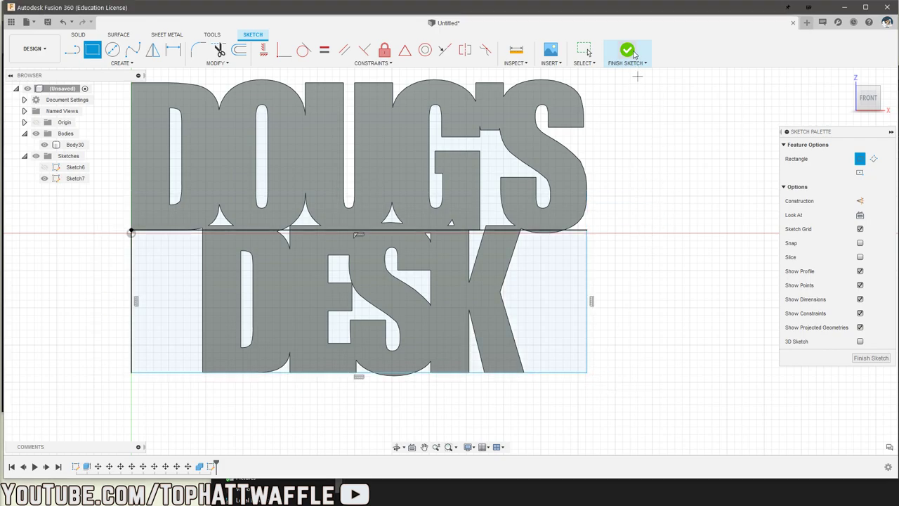
Finish the rectangle sketch and pick the curved edge at the letter bottom.
{"action": "left_click", "coordinate": [626, 50]}
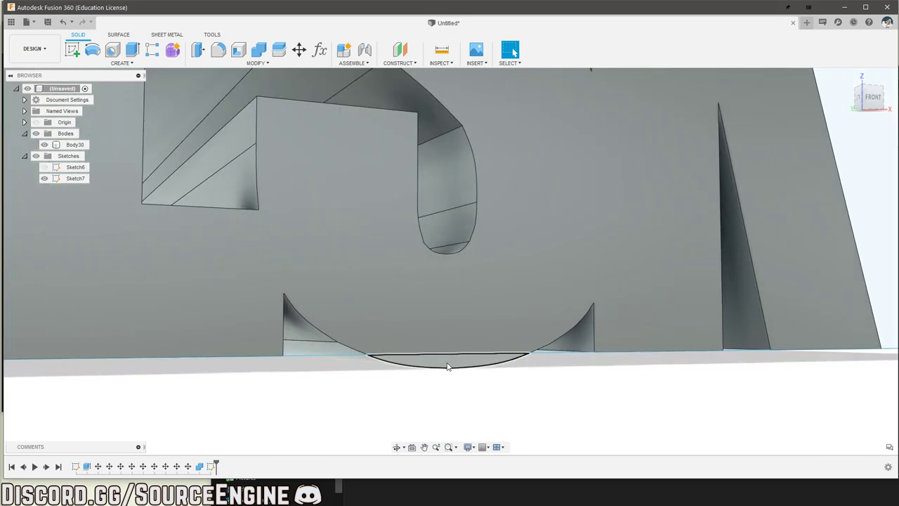
{"action": "left_click", "coordinate": [132, 49]}
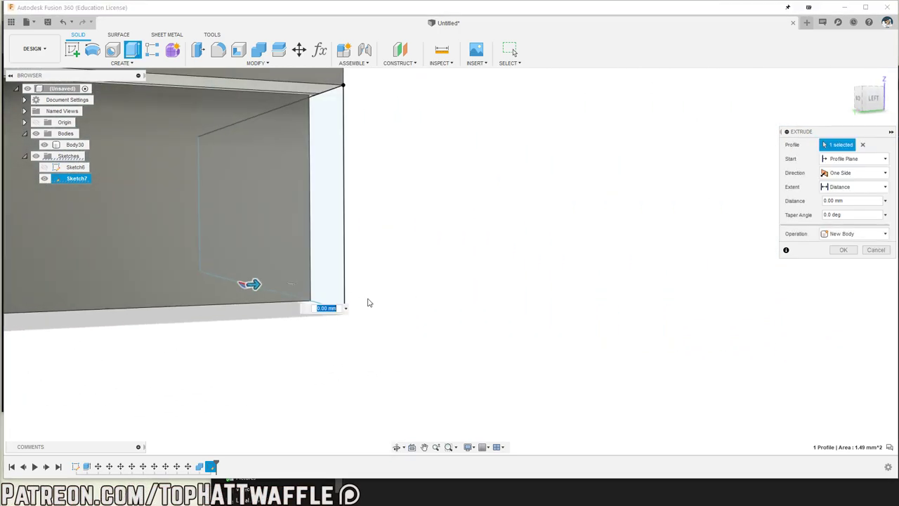
Discard the trial extrude and apply a flipped From Object, through-all cut to the letter block.
{"action": "left_click_drag", "start_coordinate": [250, 284], "coordinate": [167, 333]}
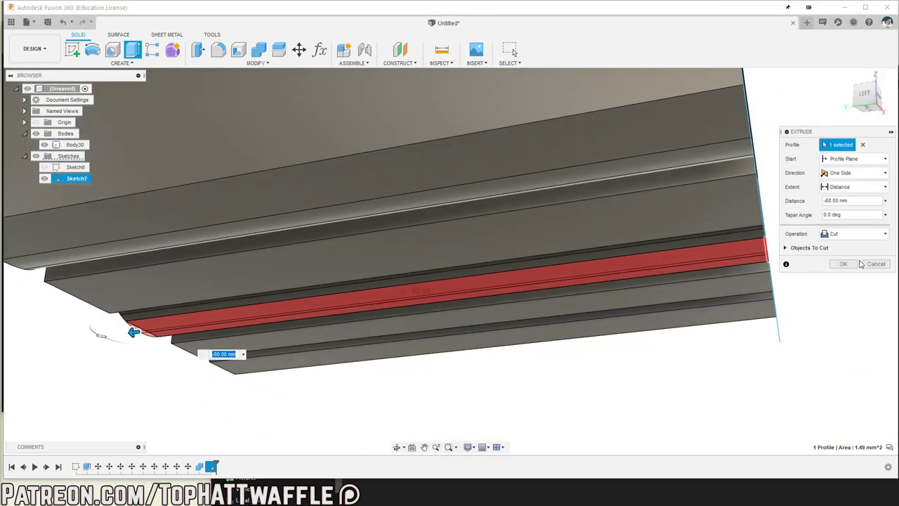
{"action": "left_click", "coordinate": [843, 263]}
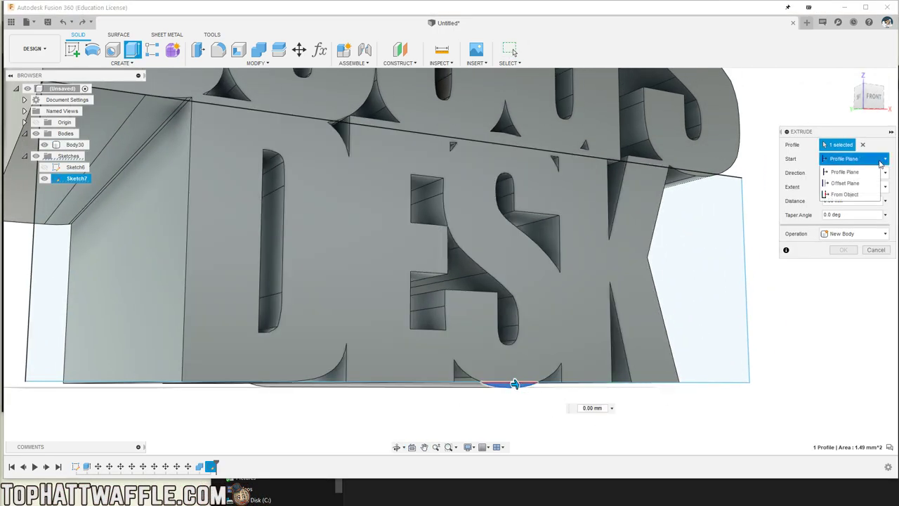
{"action": "left_click", "coordinate": [845, 193]}
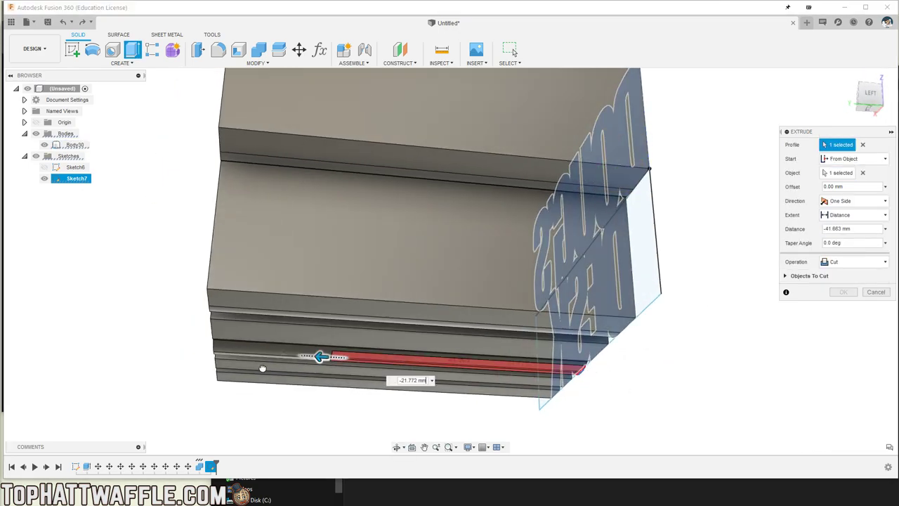
{"action": "left_click", "coordinate": [884, 215]}
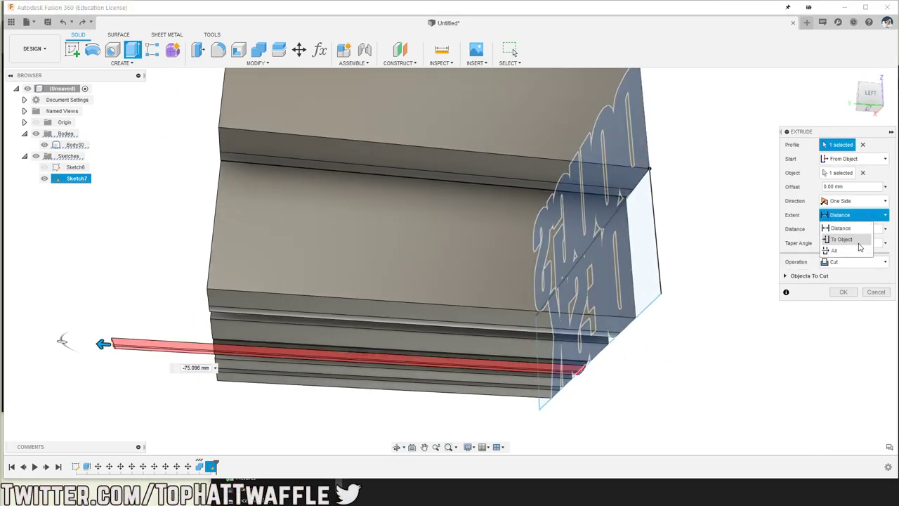
{"action": "left_click", "coordinate": [834, 250]}
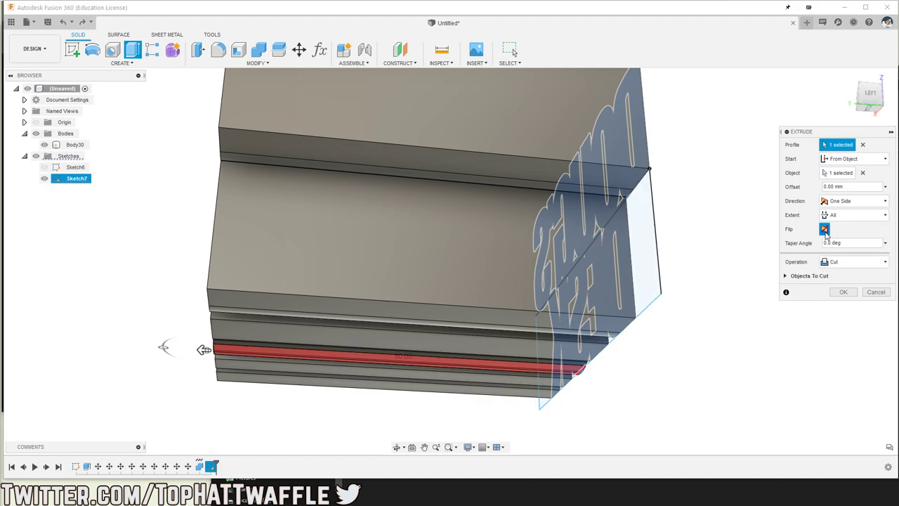
{"action": "left_click", "coordinate": [825, 229]}
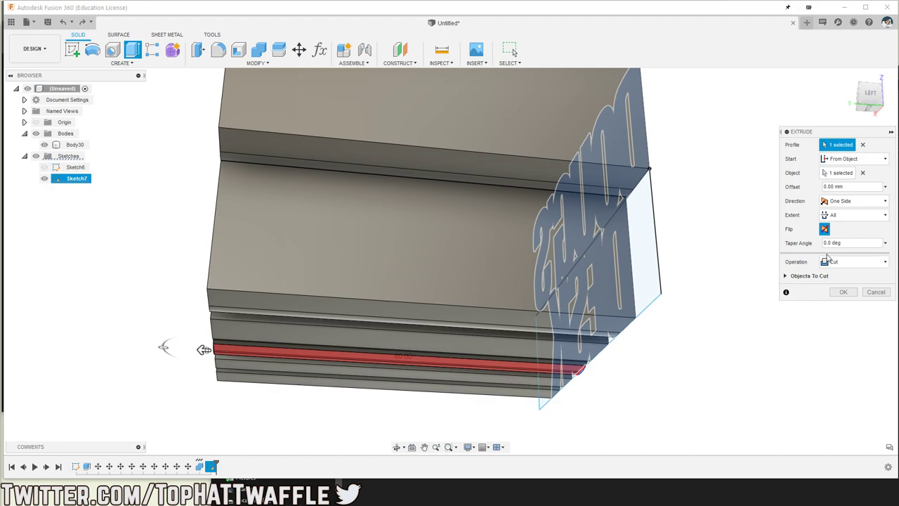
{"action": "left_click", "coordinate": [843, 292]}
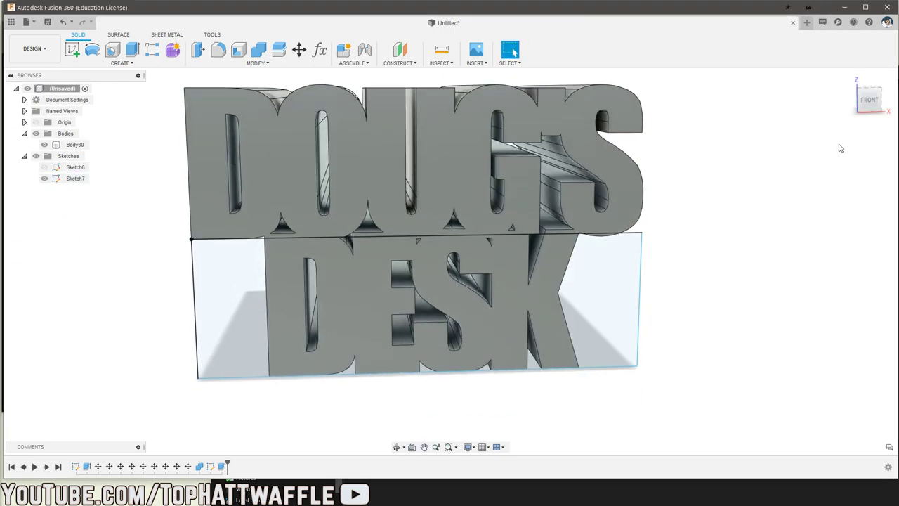
{"action": "mouse_move", "coordinate": [797, 296]}
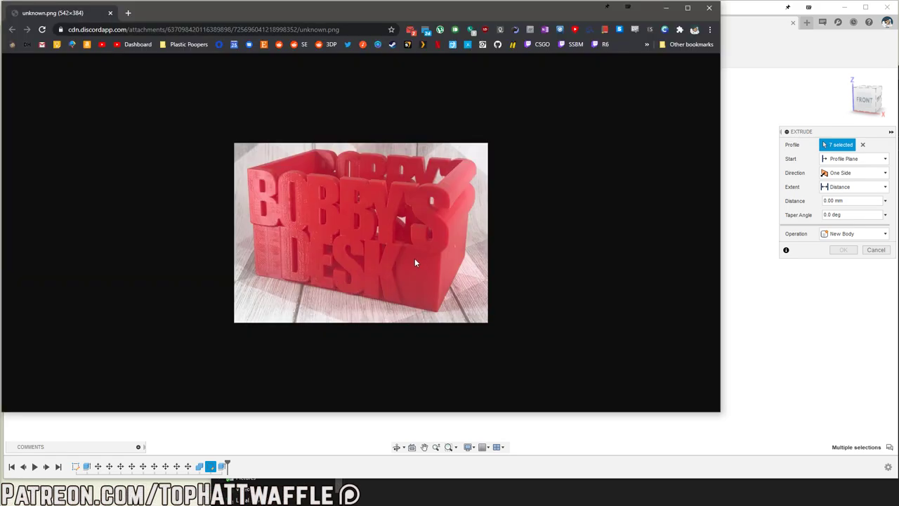
{"action": "mouse_move", "coordinate": [404, 265]}
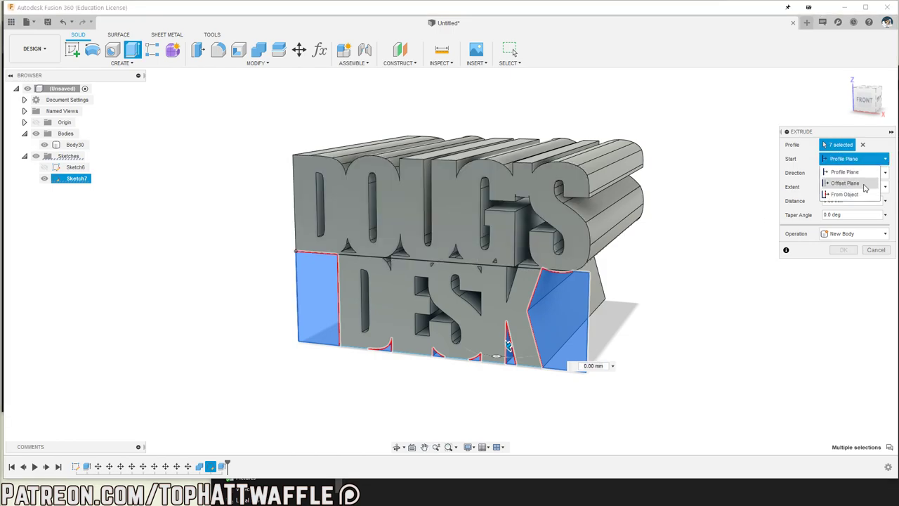
Set the extrude to start from an offset plane and join 60 mm backward.
{"action": "left_click", "coordinate": [846, 182]}
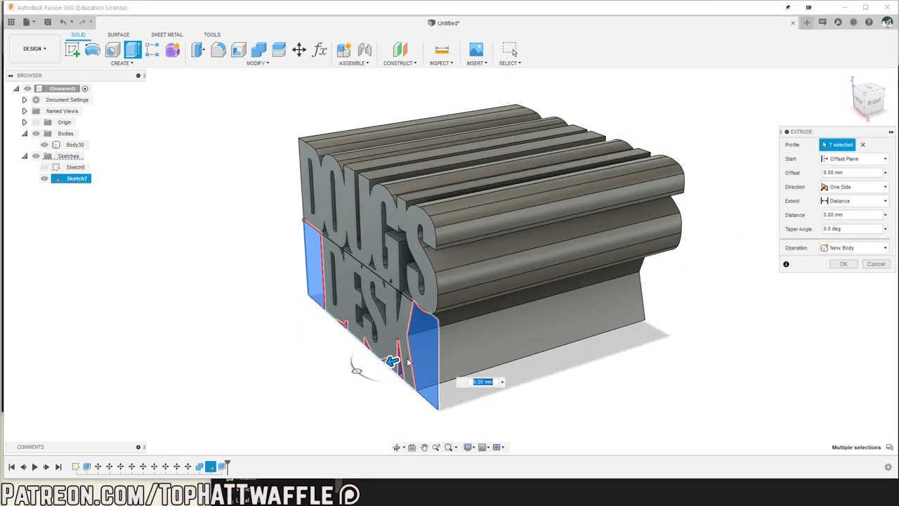
{"action": "left_click_drag", "start_coordinate": [390, 360], "coordinate": [418, 354]}
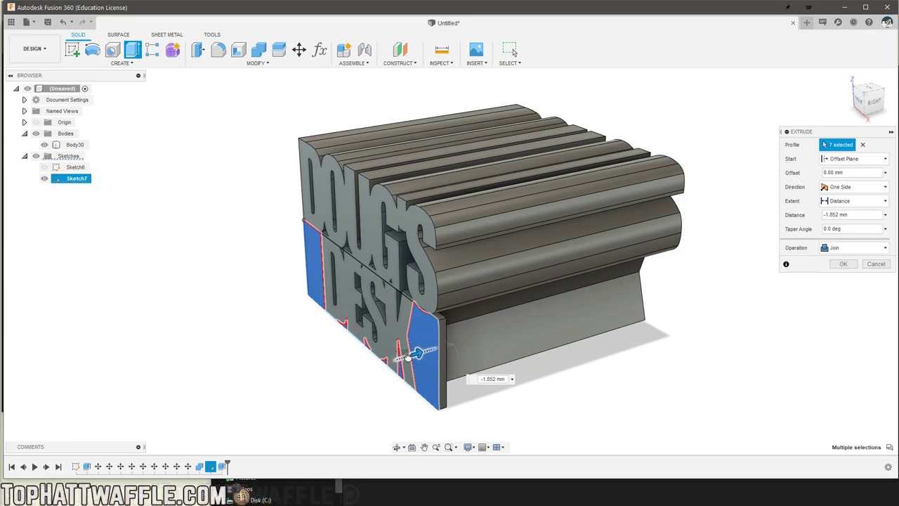
{"action": "left_click_drag", "start_coordinate": [418, 351], "coordinate": [418, 357]}
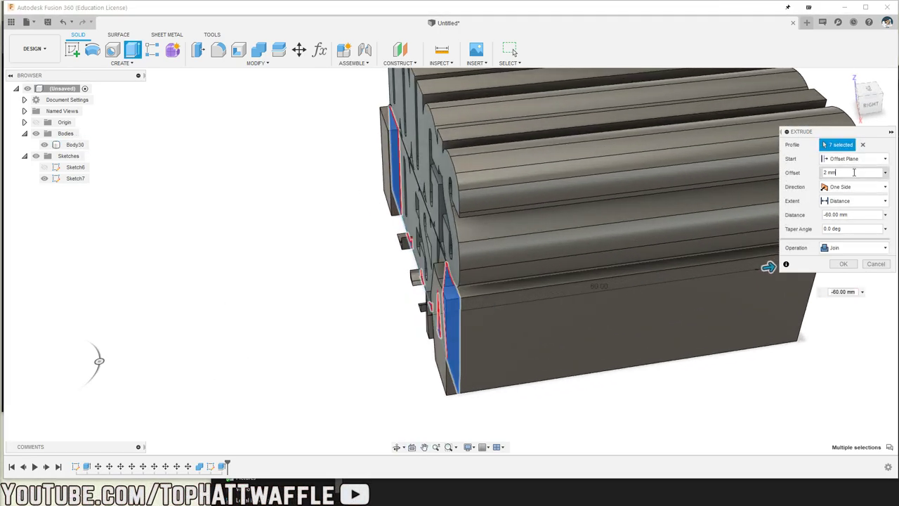
Enter a -2 mm offset, set depth to -60 mm + 4 mm, and confirm both dialogs.
{"action": "type", "text": "-2 mm"}
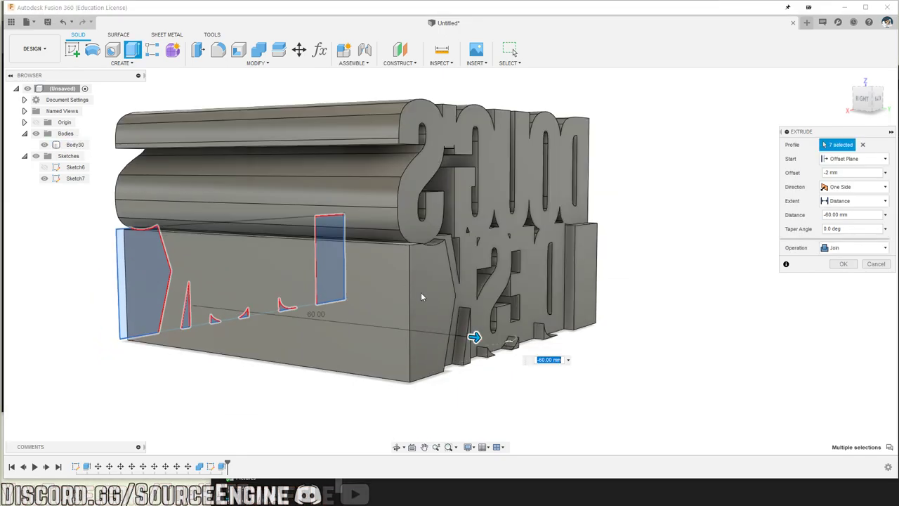
{"action": "mouse_move", "coordinate": [421, 296]}
{"action": "type", "text": " +4"}
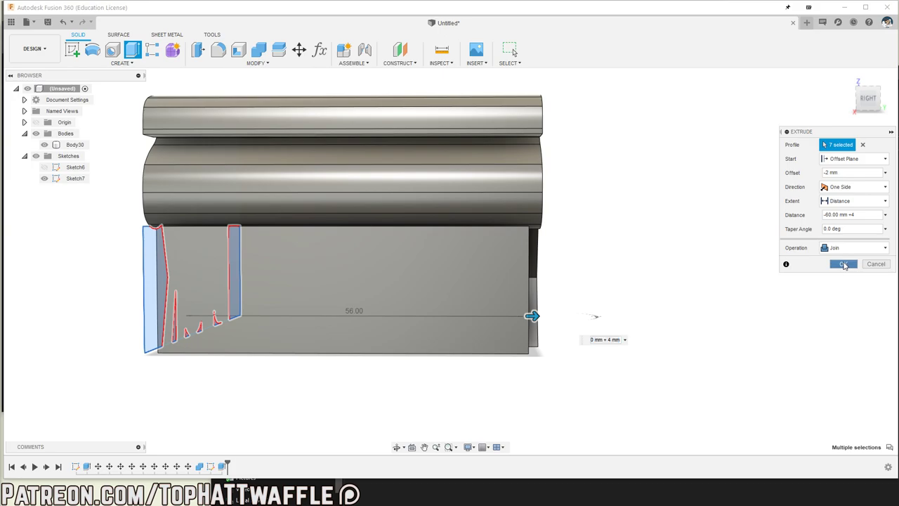
{"action": "left_click", "coordinate": [843, 264]}
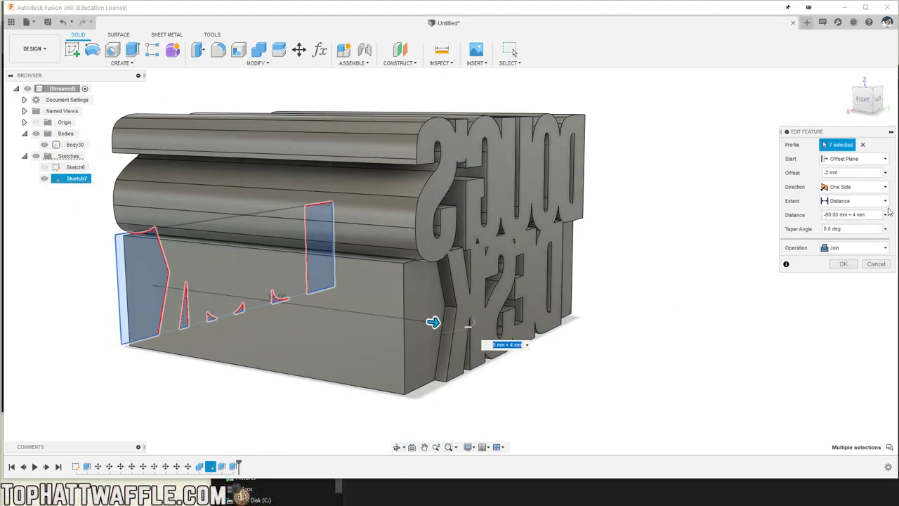
{"action": "left_click", "coordinate": [850, 214]}
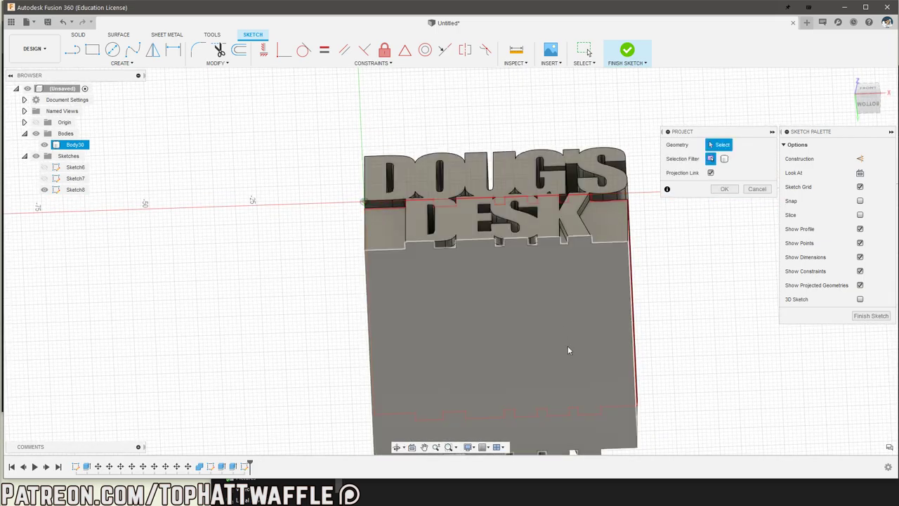
Project the box bottom outline into the new sketch.
{"action": "left_click", "coordinate": [569, 350]}
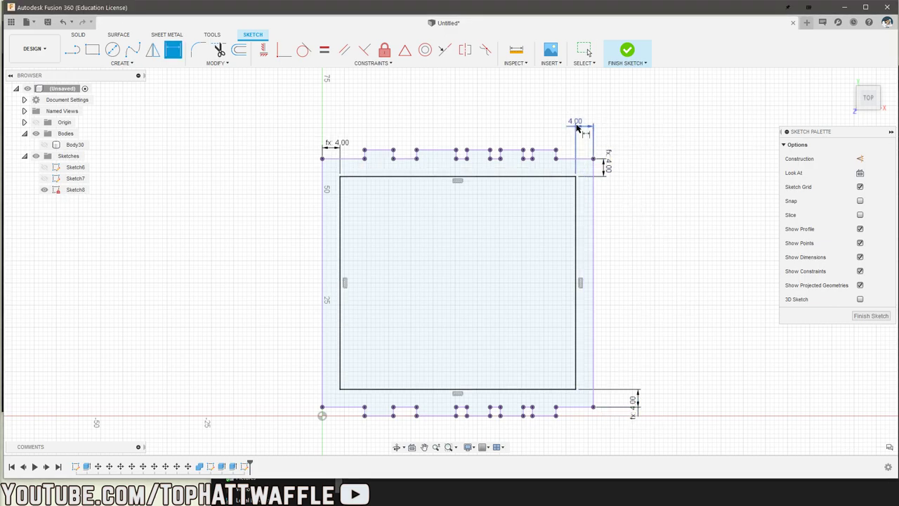
Complete the rectangle inset 4 mm from the projected box-bottom outline.
{"action": "left_click", "coordinate": [627, 50]}
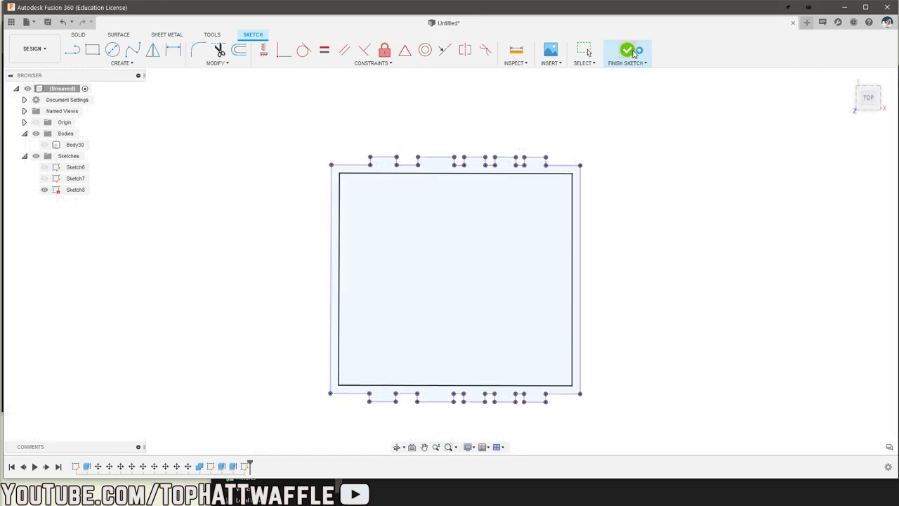
Finish the inset sketch and select the inner rectangle profile for a cut extrude.
{"action": "left_click", "coordinate": [628, 52]}
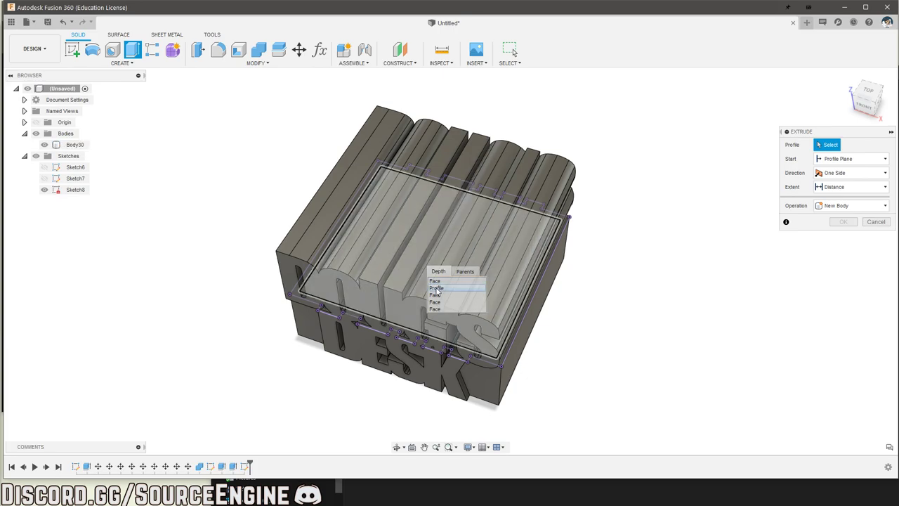
{"action": "left_click", "coordinate": [436, 288]}
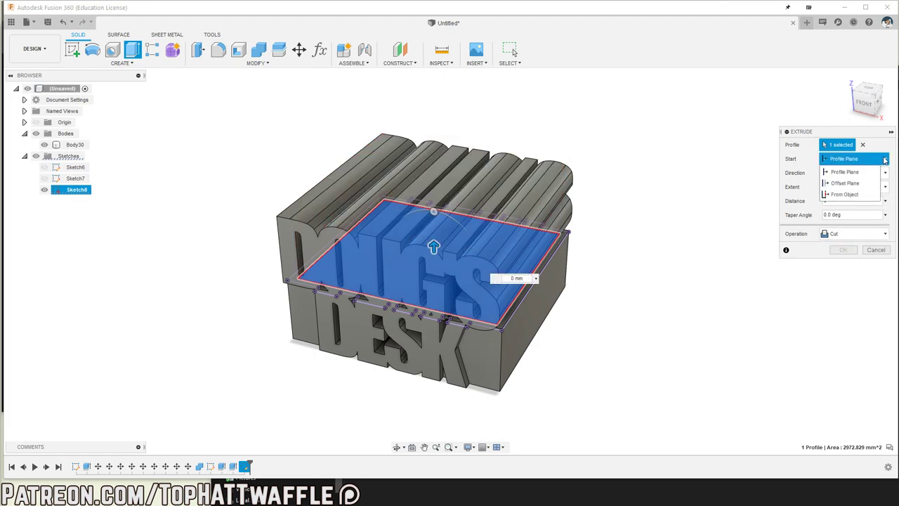
Start the inner rectangle cut From Object and drag it about -38.8 mm down.
{"action": "left_click", "coordinate": [843, 194]}
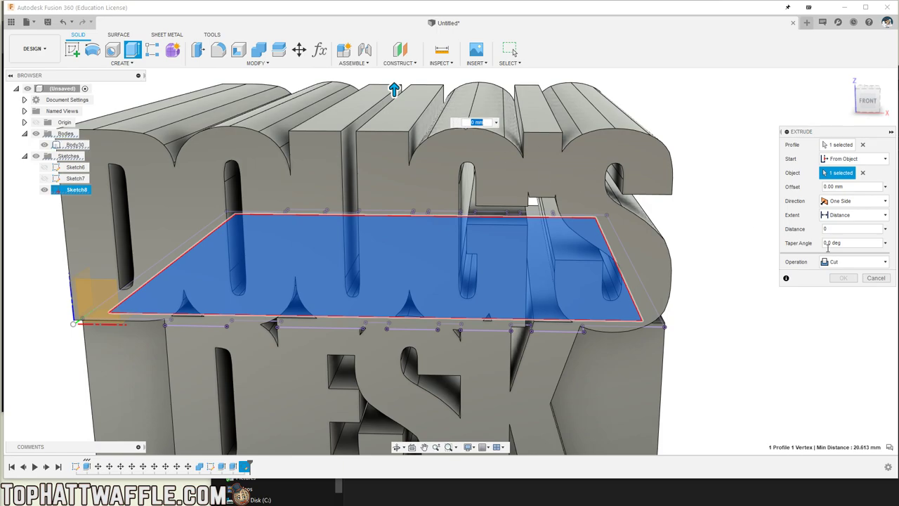
{"action": "left_click_drag", "start_coordinate": [394, 90], "coordinate": [394, 133]}
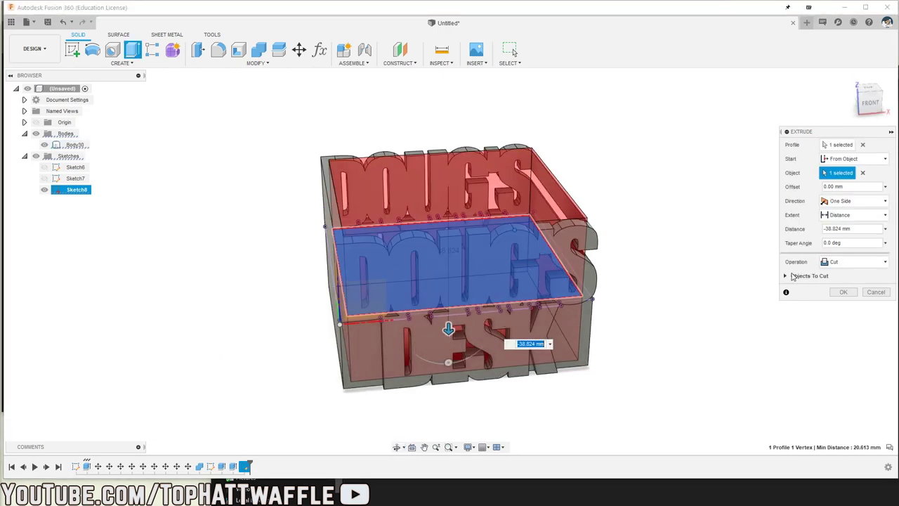
{"action": "left_click", "coordinate": [885, 229]}
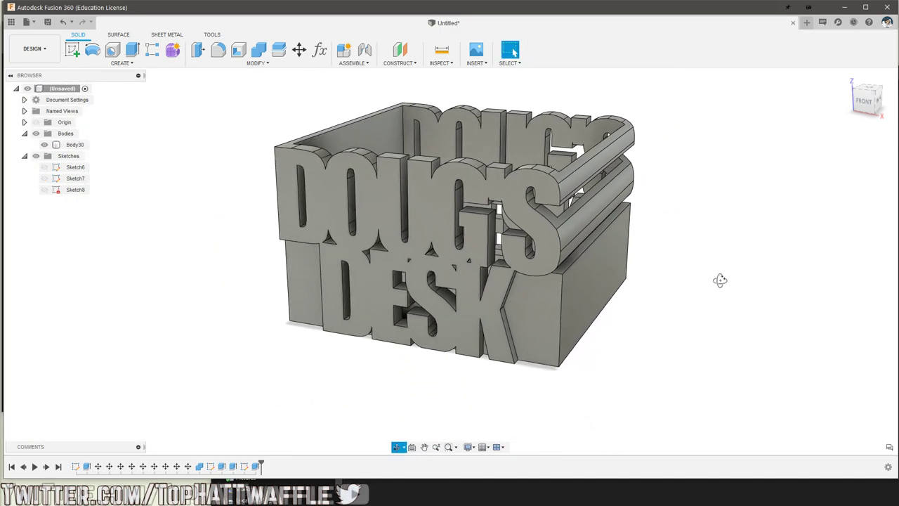
{"action": "left_click_drag", "start_coordinate": [720, 281], "coordinate": [714, 293]}
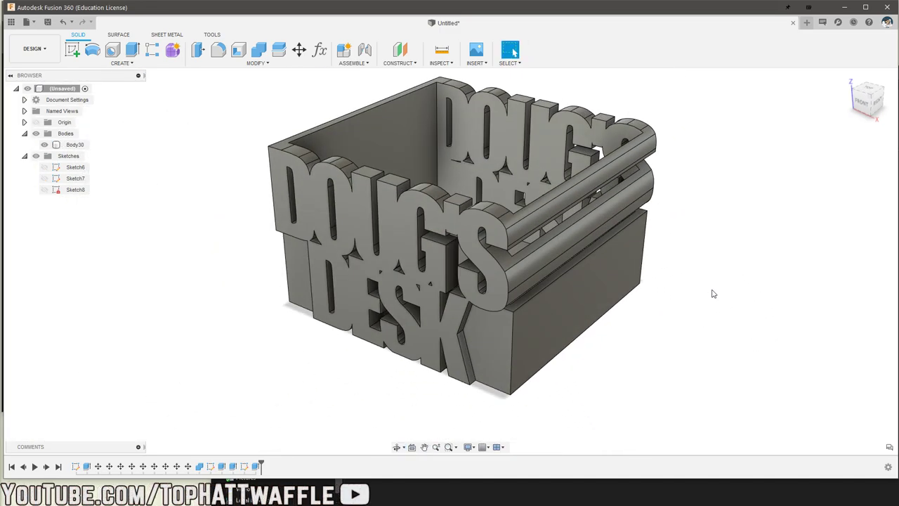